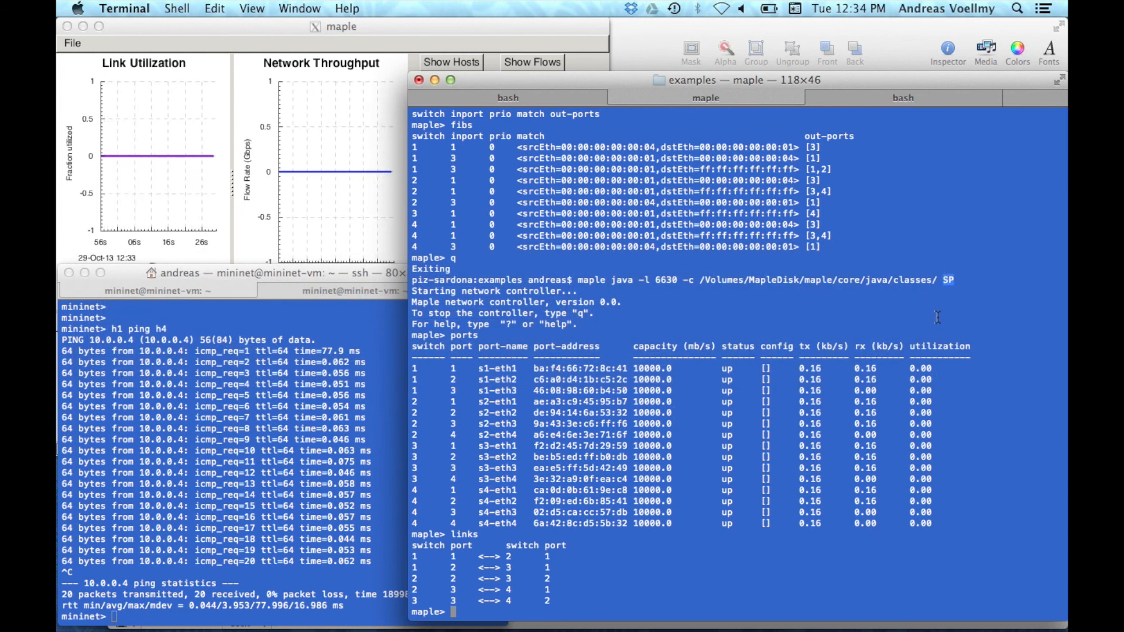
mouse_move(790, 314)
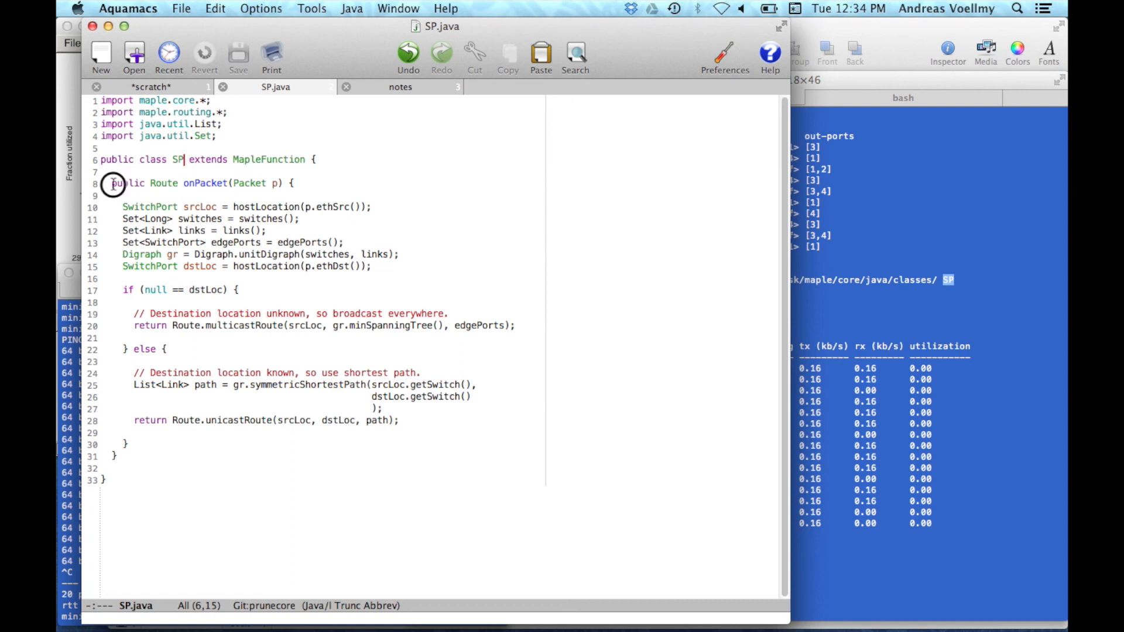
Highlight the whole onPacket method body in SP.java to read through its routing logic.
left_click_drag(113, 183, 123, 452)
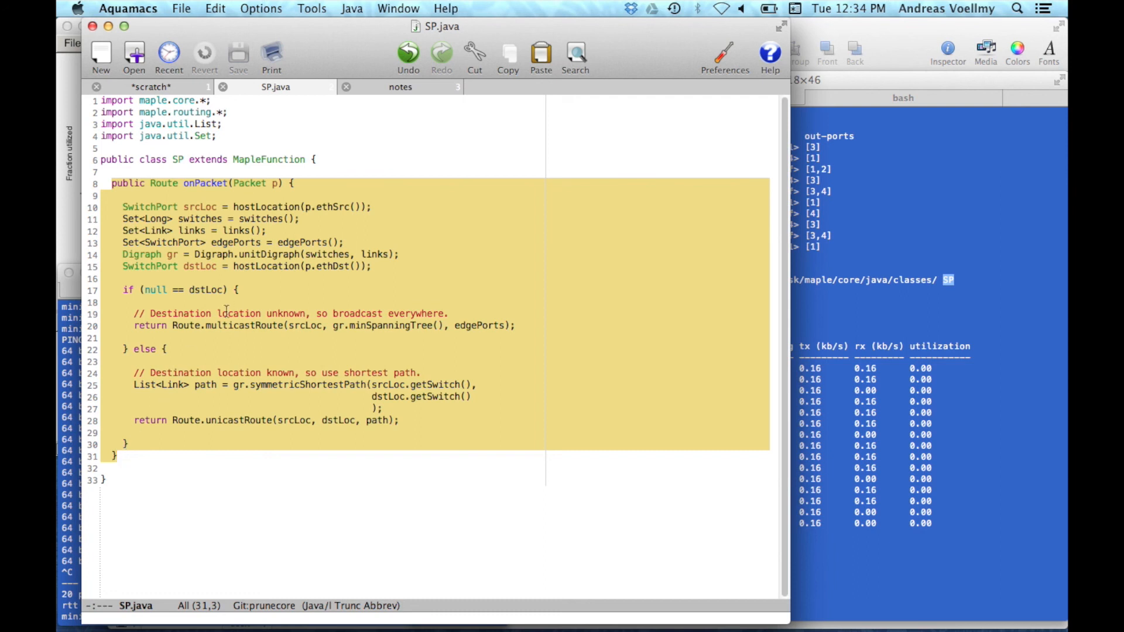
left_click(169, 184)
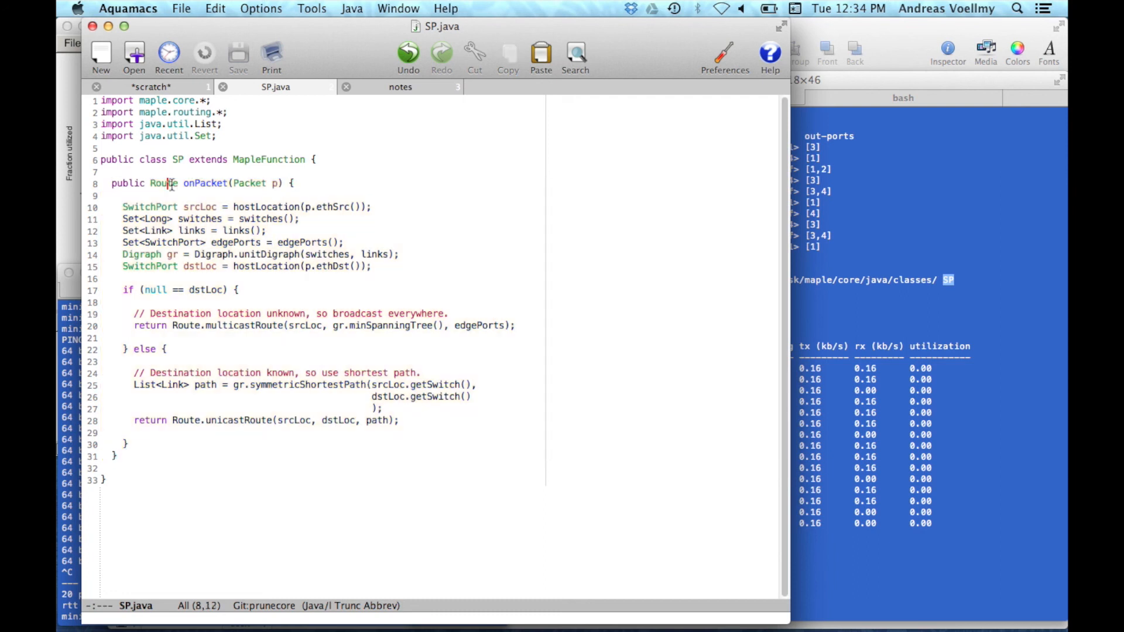